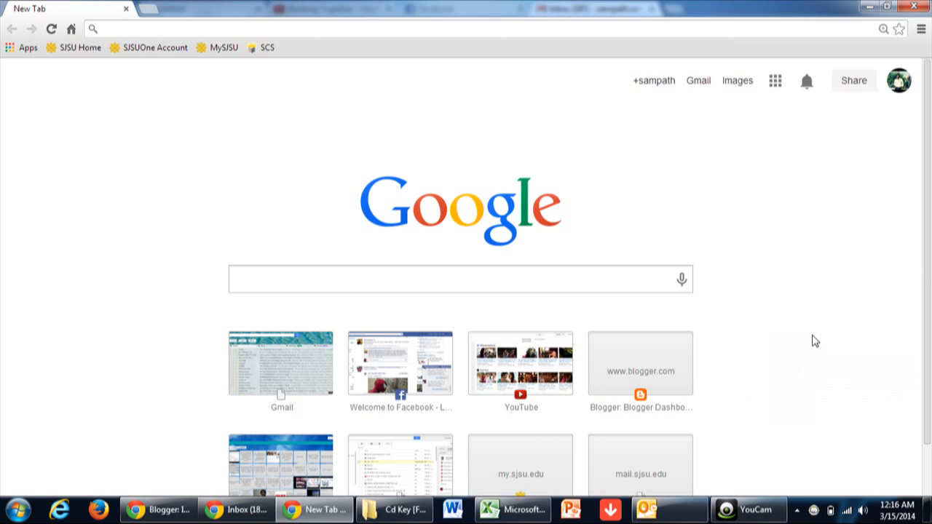
{"action": "mouse_move", "coordinate": [900, 87]}
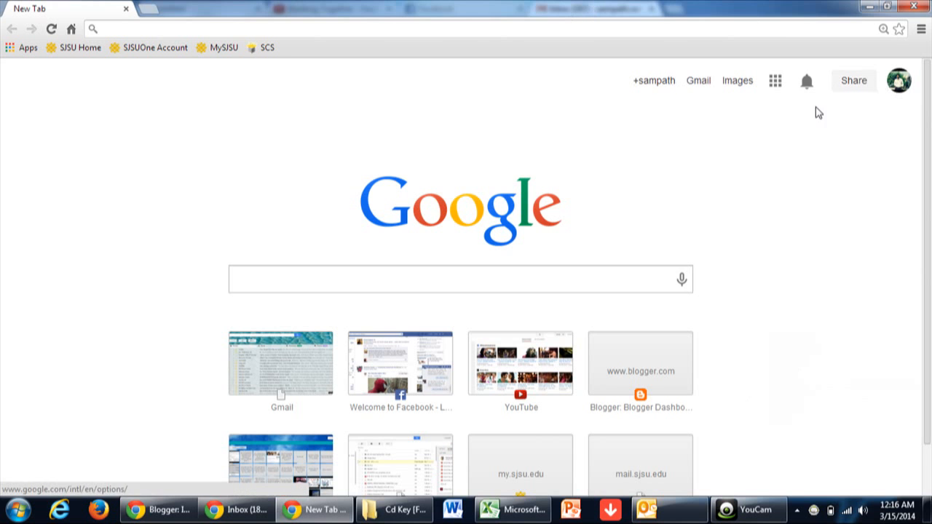
{"action": "mouse_move", "coordinate": [901, 80]}
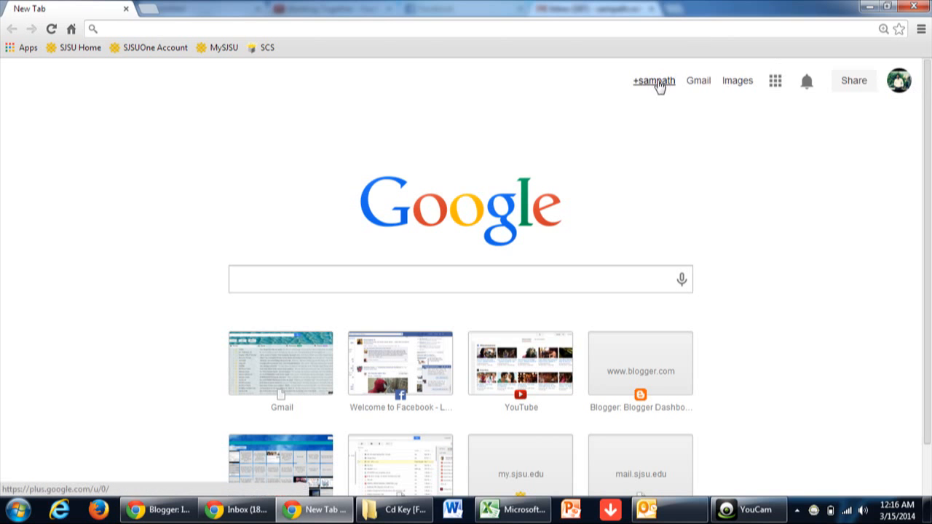
{"action": "mouse_move", "coordinate": [638, 88]}
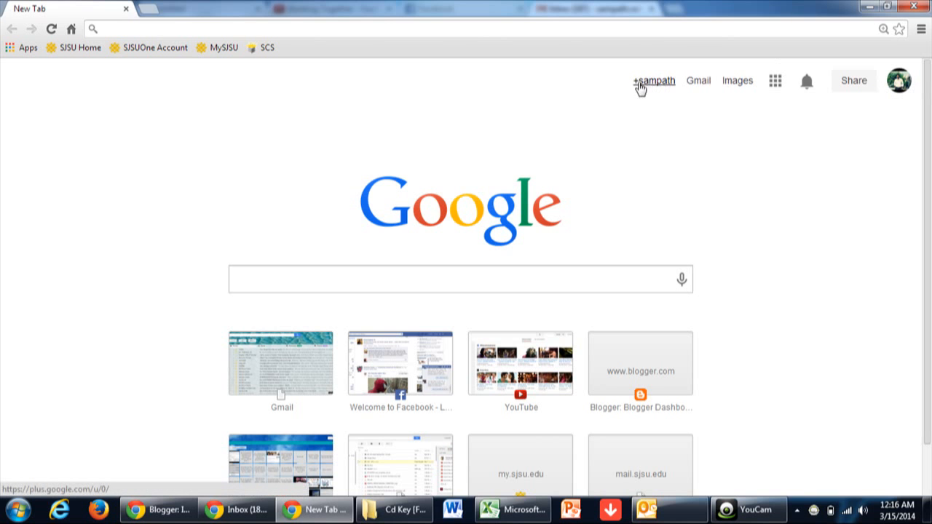
{"action": "mouse_move", "coordinate": [651, 65]}
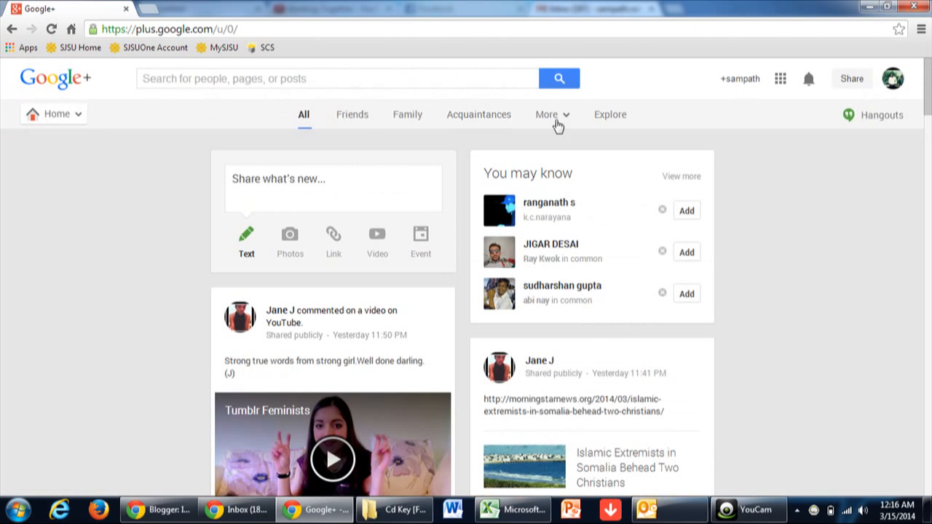
Navigate from the Google+ home stream to your own profile's Posts page
{"action": "left_click", "coordinate": [72, 114]}
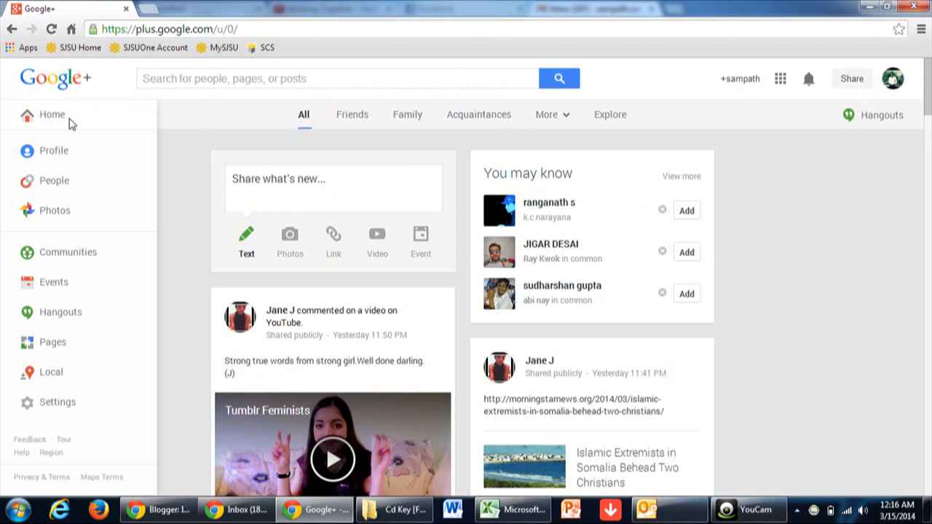
{"action": "left_click", "coordinate": [54, 150]}
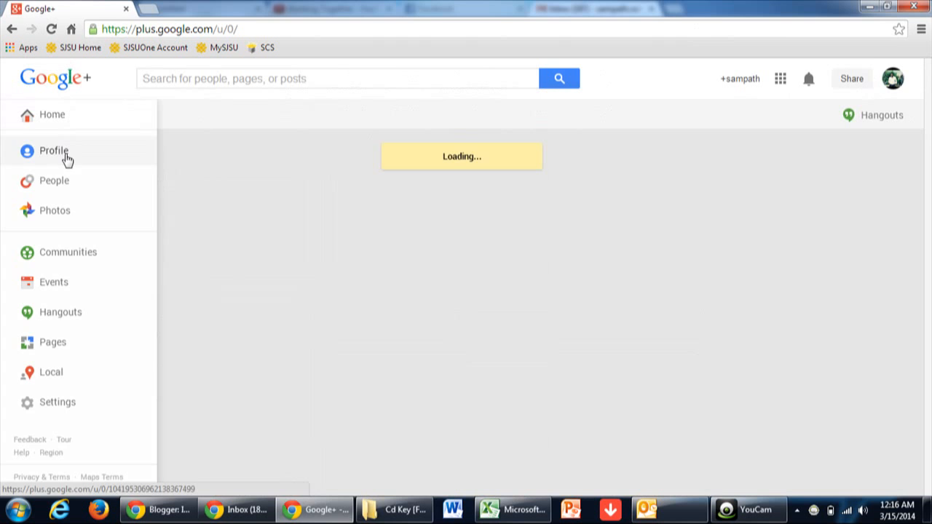
{"action": "left_click", "coordinate": [53, 150]}
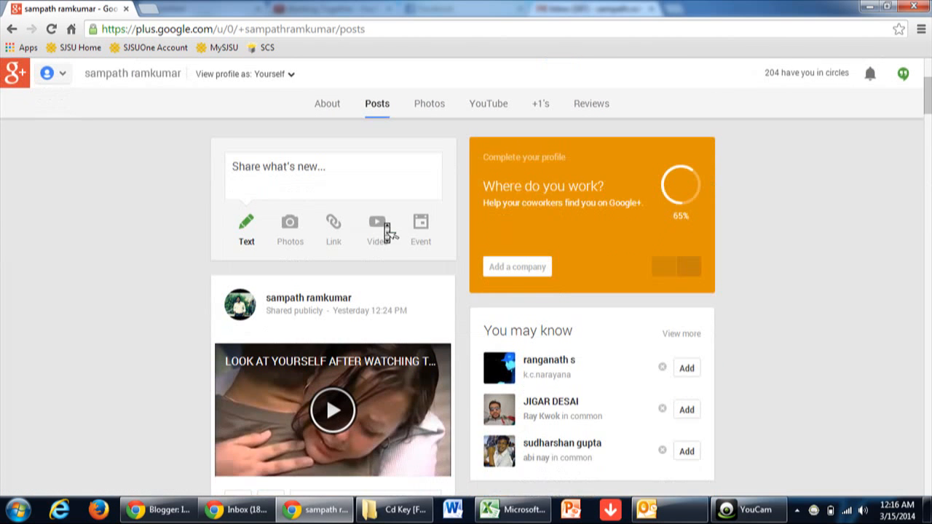
{"action": "scroll", "scroll_direction": "down", "scroll_amount": 3}
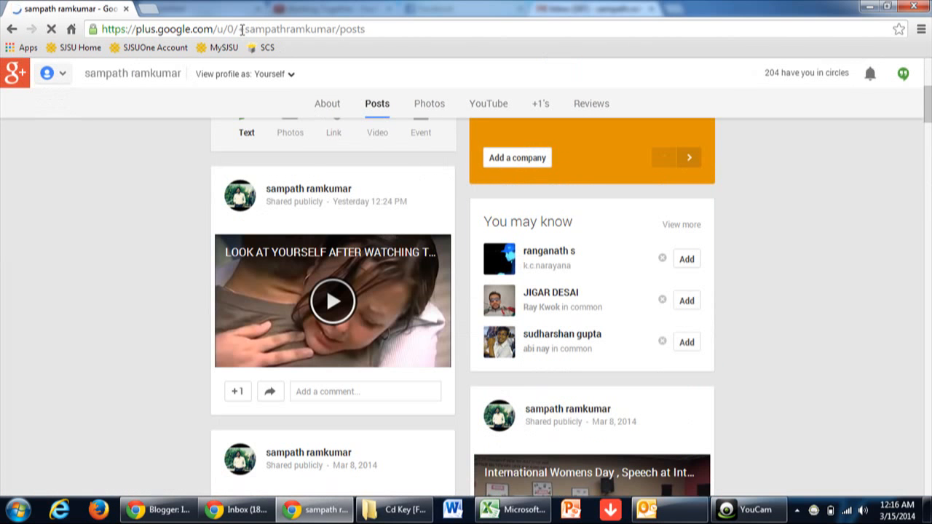
{"action": "left_click", "coordinate": [51, 32]}
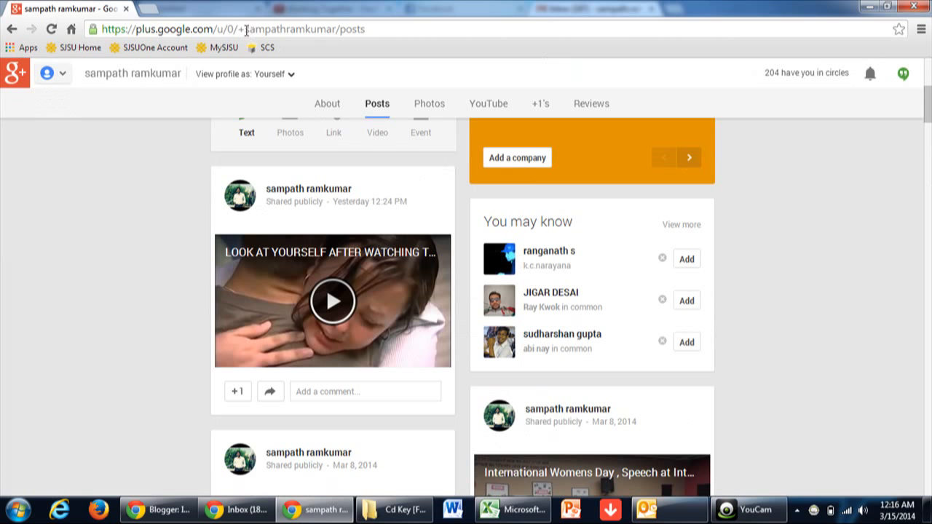
{"action": "left_click", "coordinate": [248, 29]}
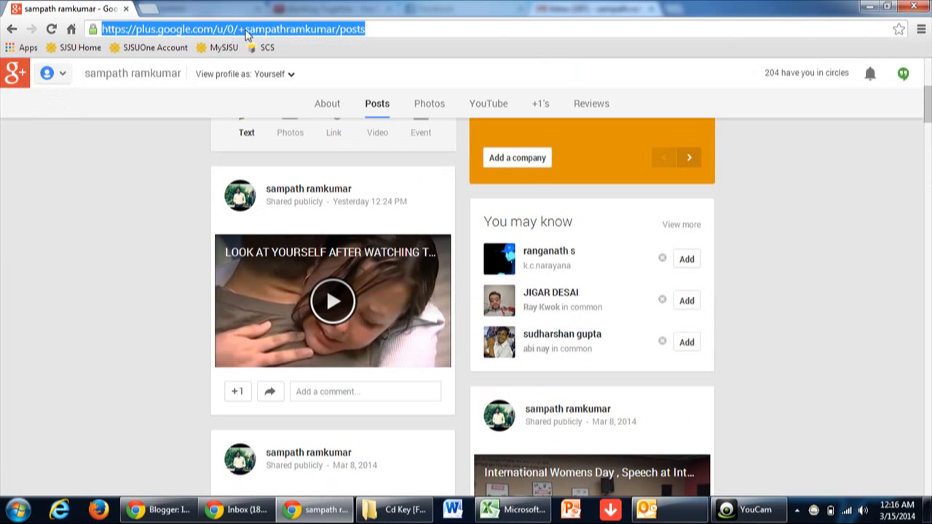
{"action": "mouse_move", "coordinate": [251, 30]}
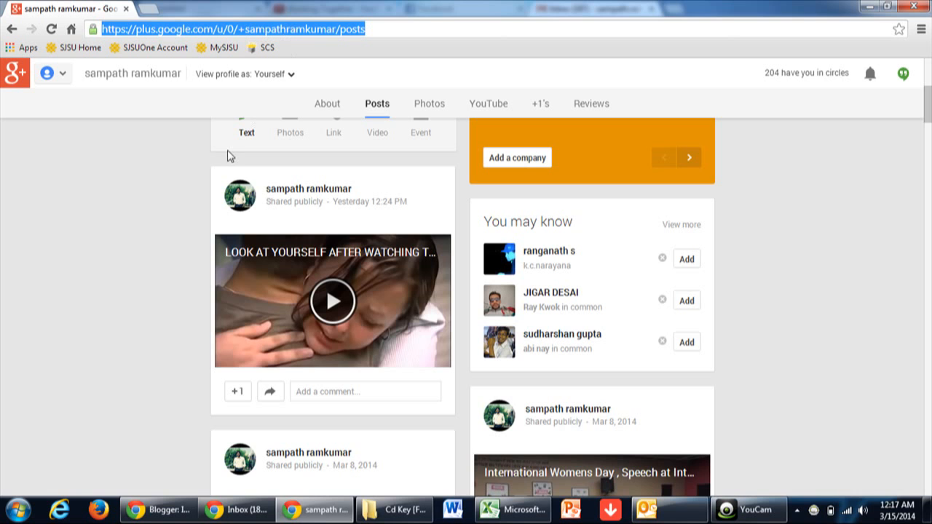
{"action": "mouse_move", "coordinate": [303, 202]}
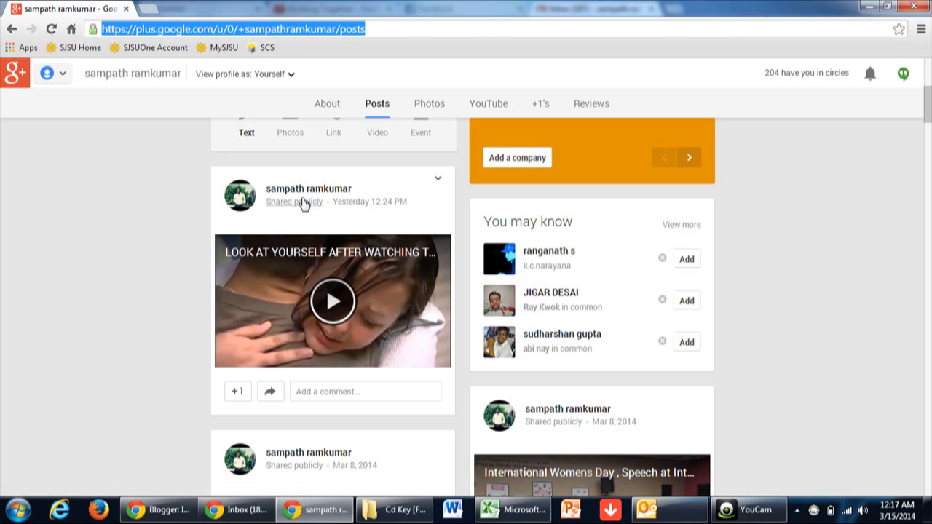
{"action": "mouse_move", "coordinate": [259, 35]}
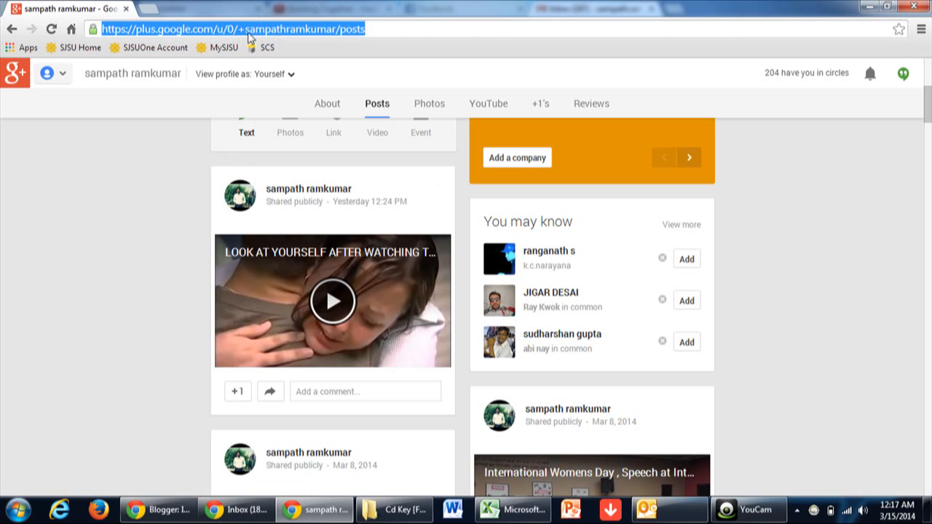
{"action": "mouse_move", "coordinate": [236, 170]}
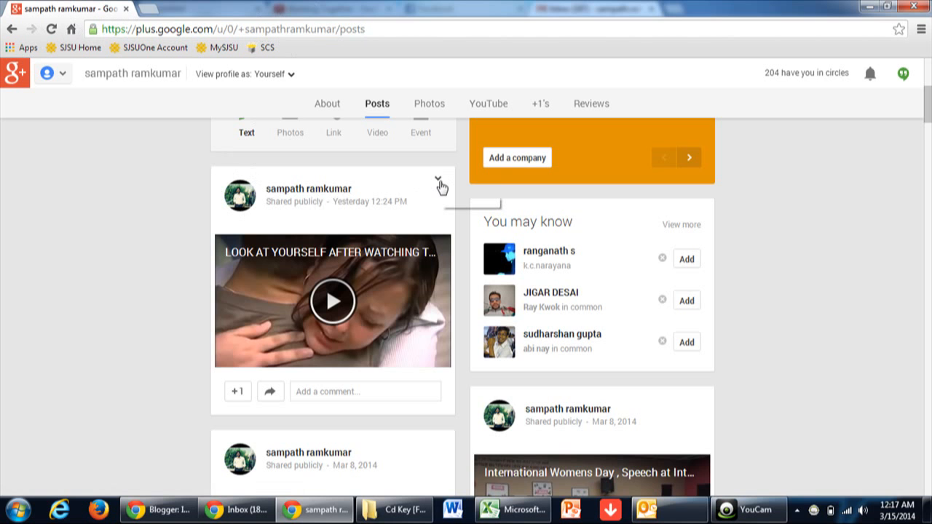
{"action": "mouse_move", "coordinate": [438, 182]}
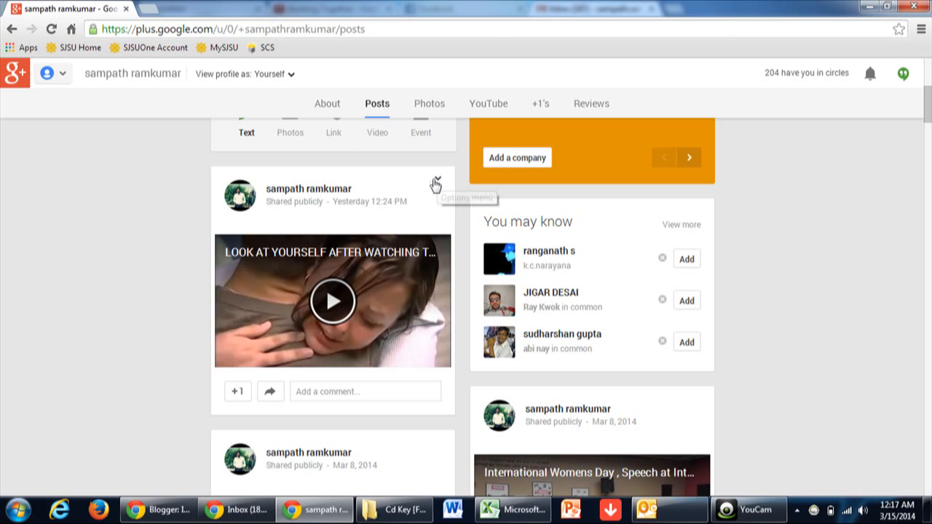
{"action": "mouse_move", "coordinate": [394, 185]}
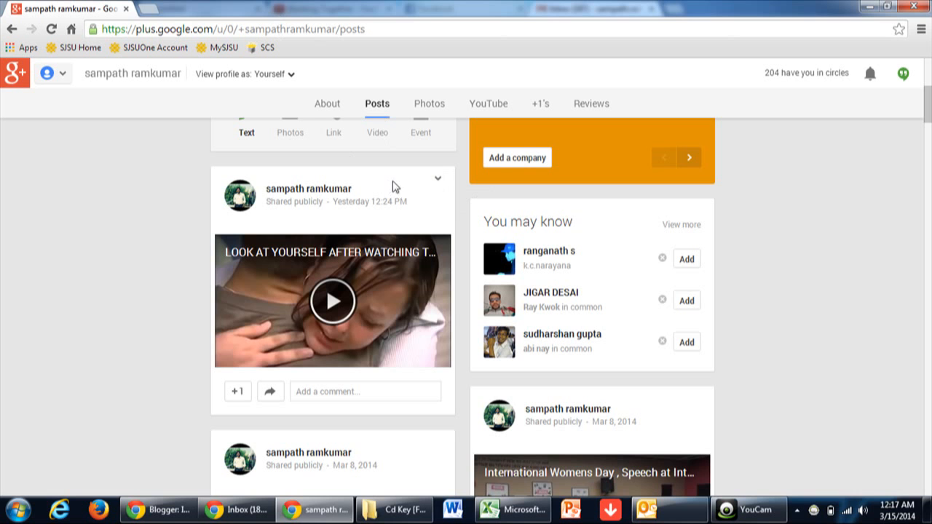
Bring up the latest video post's options menu (edit, delete, link to post)
{"action": "left_click", "coordinate": [437, 178]}
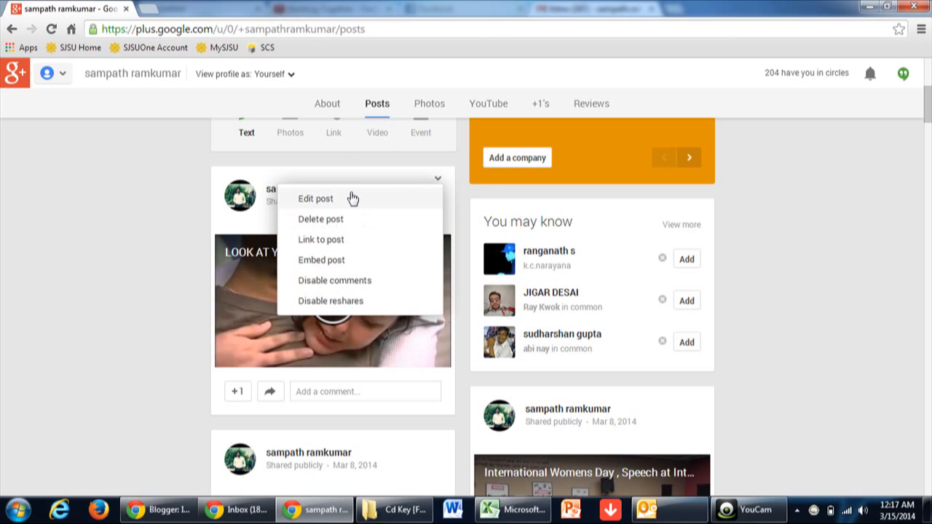
{"action": "left_click", "coordinate": [437, 177]}
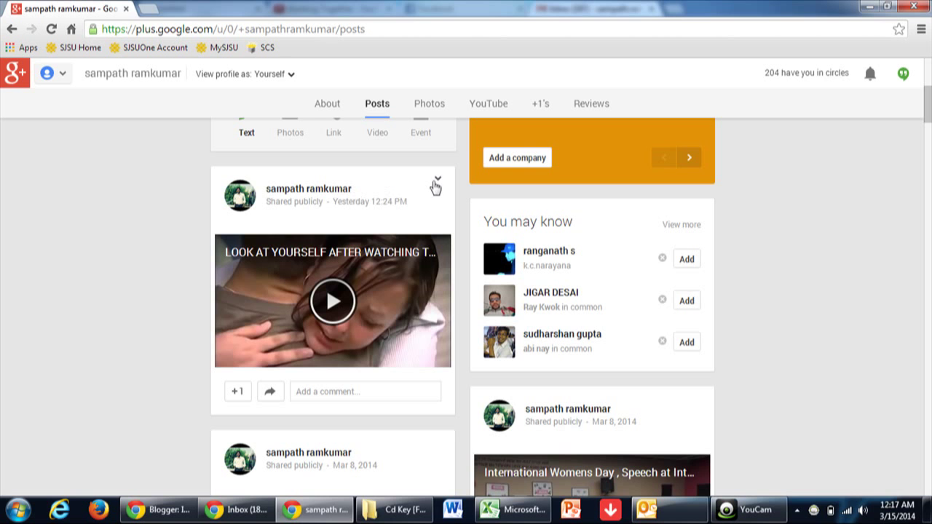
{"action": "left_click", "coordinate": [437, 177]}
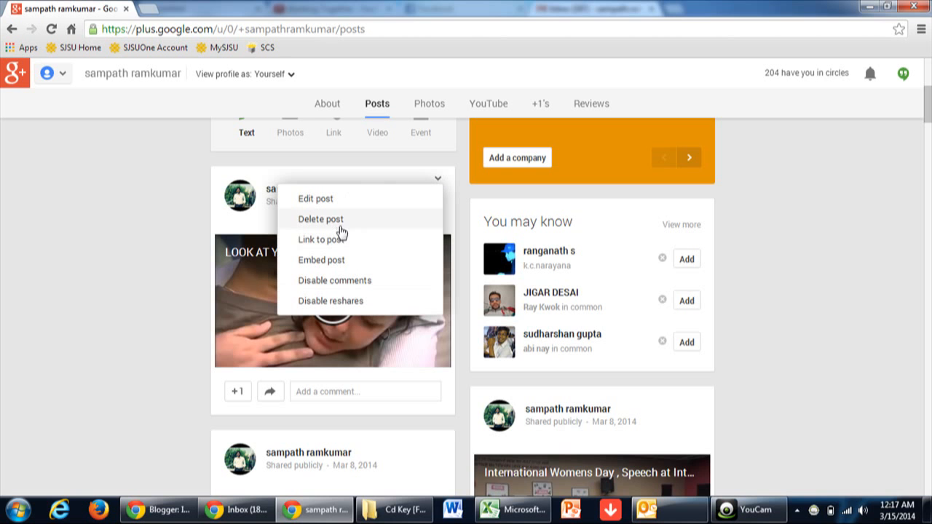
{"action": "left_click", "coordinate": [324, 239]}
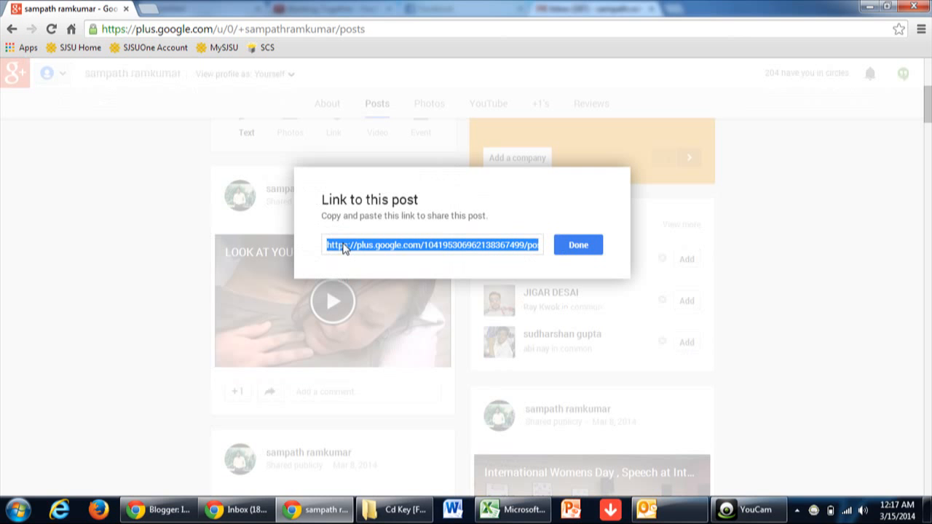
{"action": "mouse_move", "coordinate": [313, 83]}
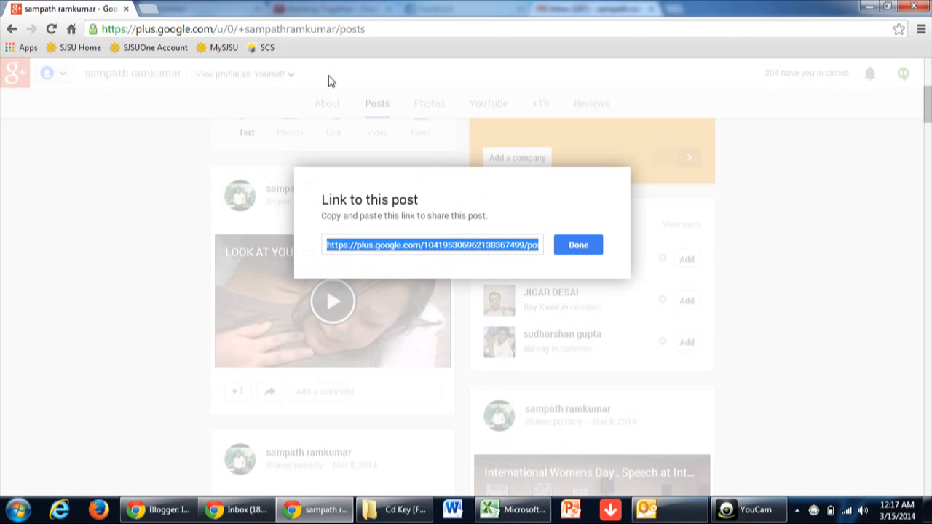
{"action": "mouse_move", "coordinate": [207, 6]}
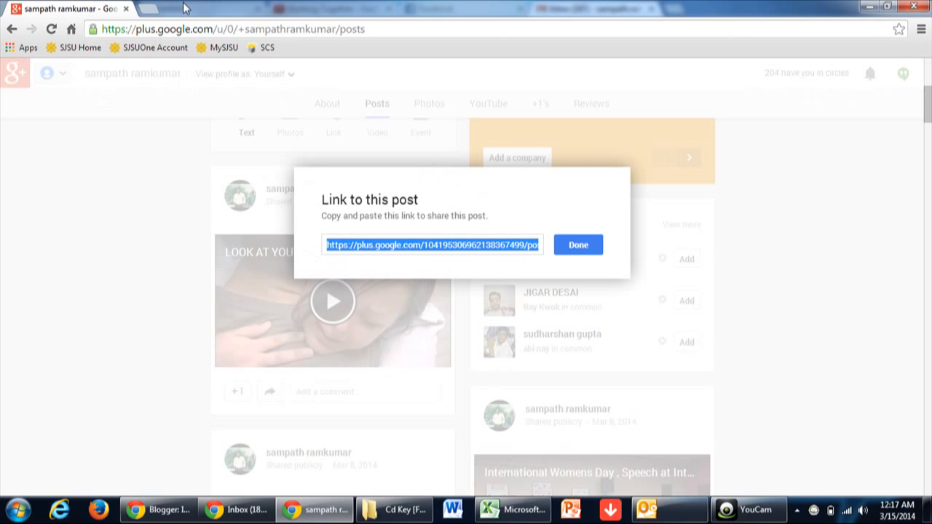
{"action": "left_click", "coordinate": [183, 5]}
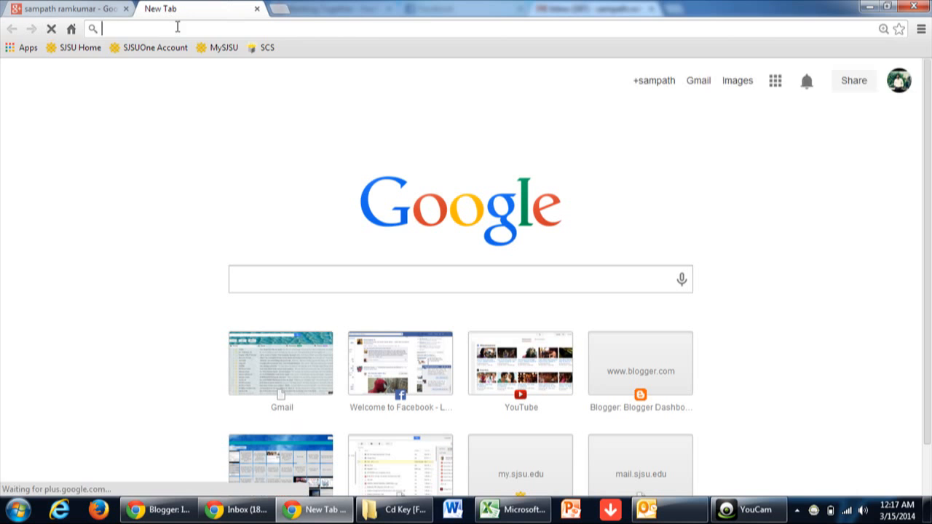
{"action": "type", "text": "https://plus.google.com/104195306962138367499/posts/AaQQxZ9kJu8"}
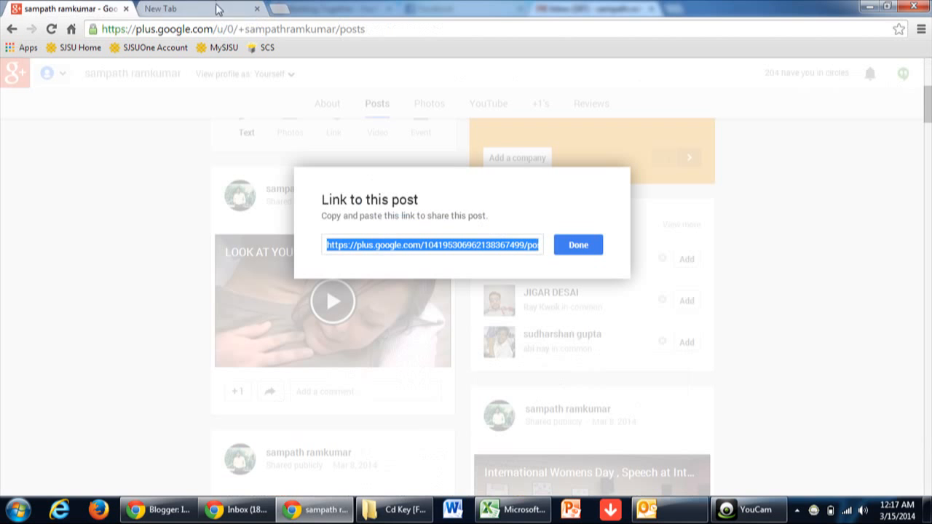
{"action": "left_click", "coordinate": [187, 9]}
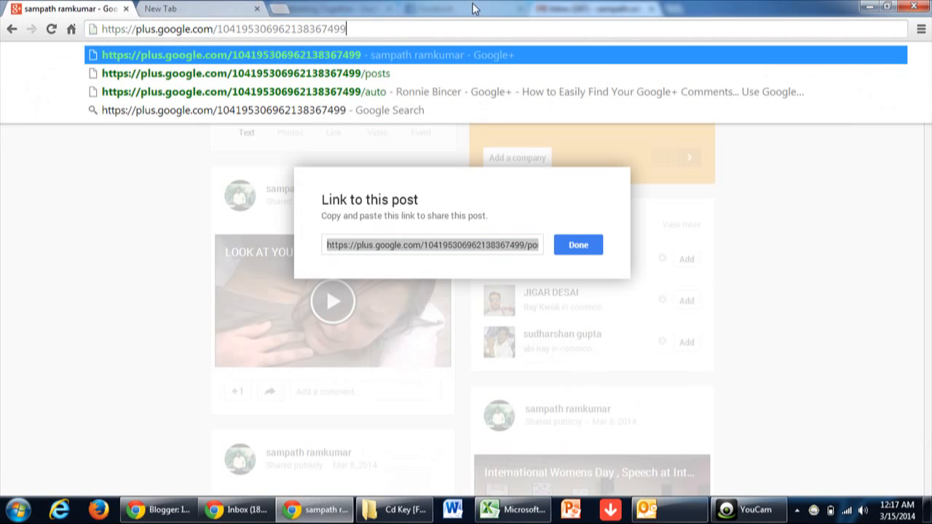
{"action": "mouse_move", "coordinate": [436, 24]}
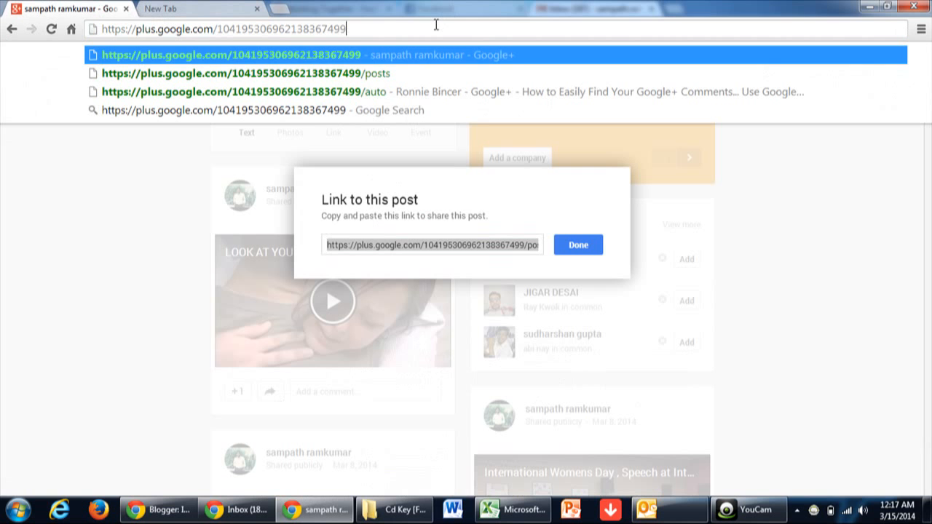
{"action": "mouse_move", "coordinate": [377, 41]}
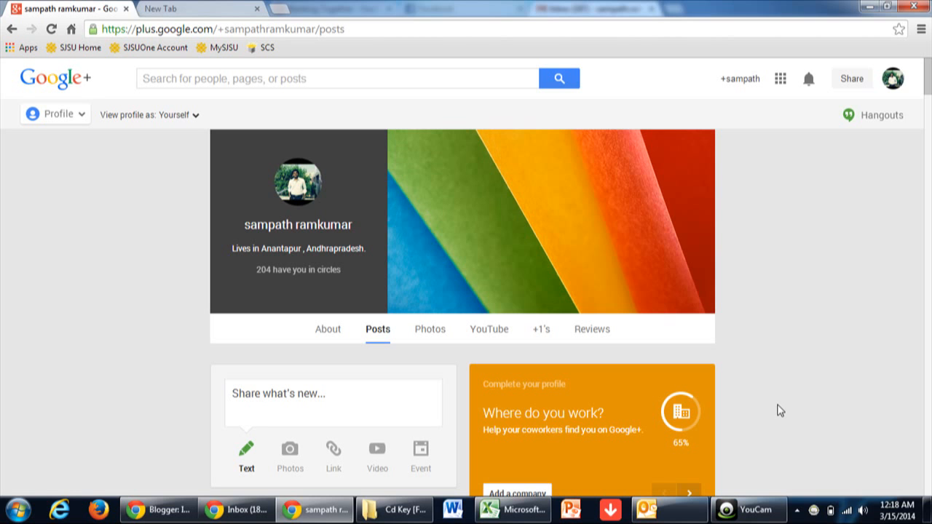
{"action": "mouse_move", "coordinate": [785, 411]}
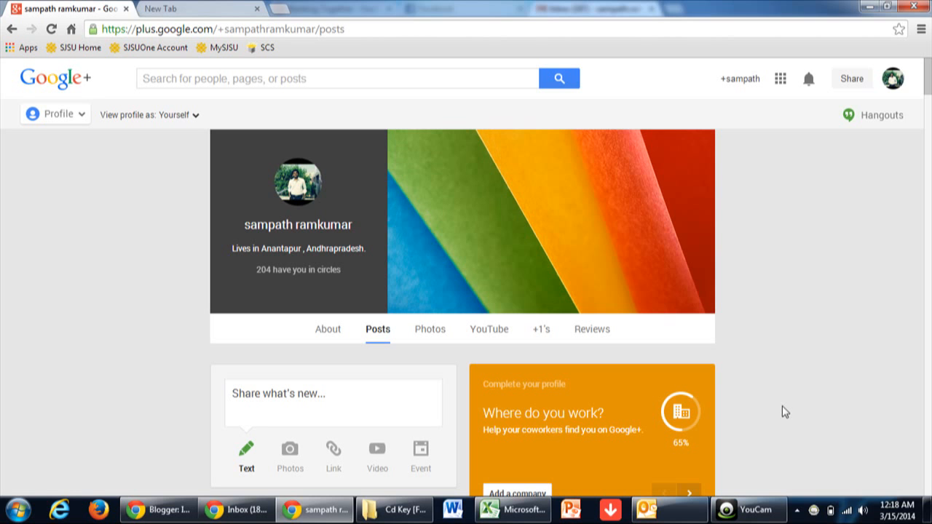